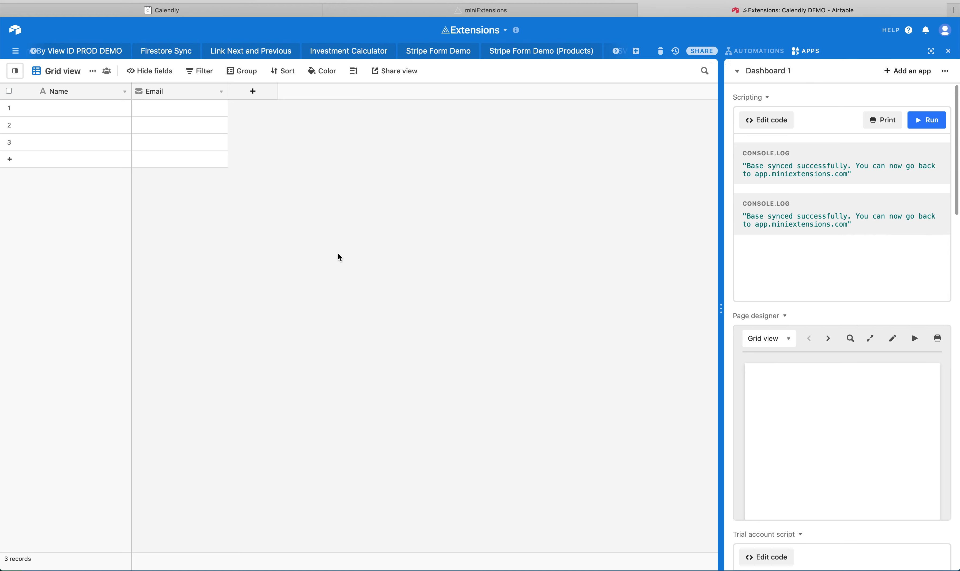
# Add a checkbox field named calendly to the Airtable table and run the base sync script
pyautogui.click(252, 91)
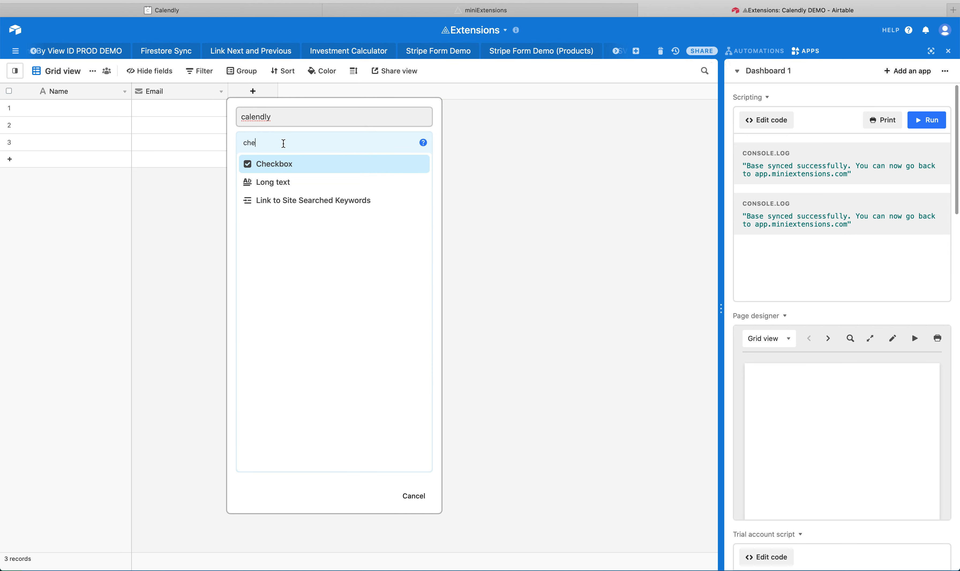
pyautogui.click(274, 163)
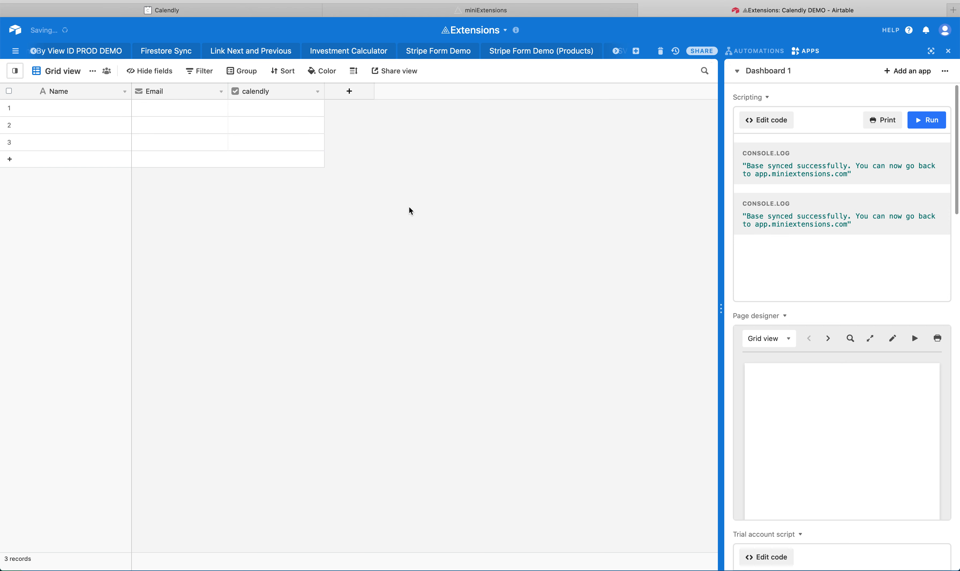
pyautogui.click(926, 120)
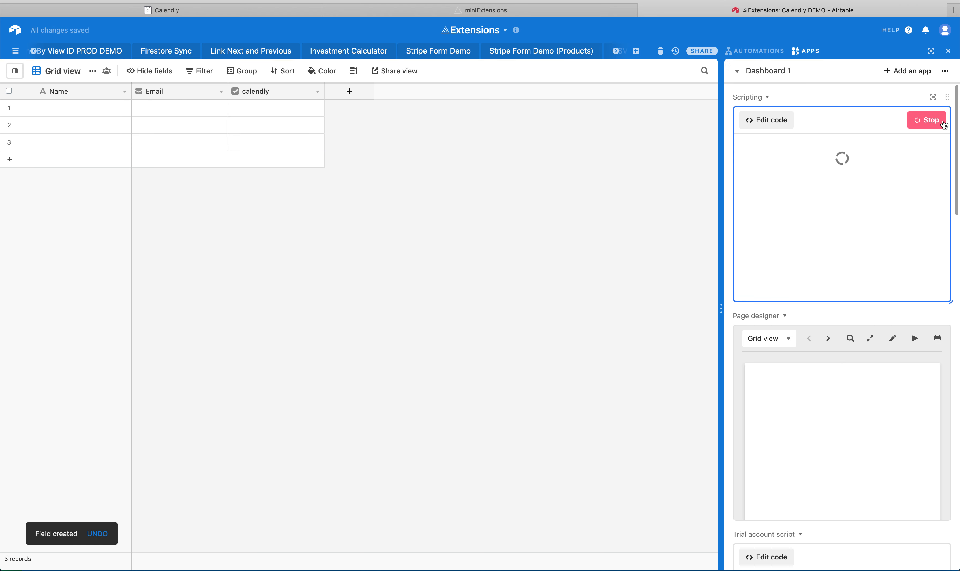
pyautogui.click(484, 9)
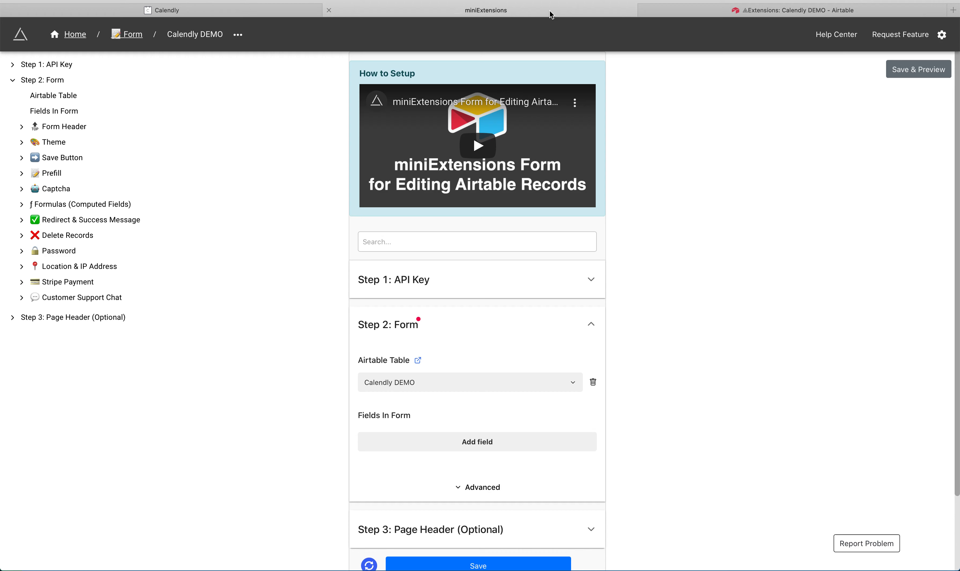
pyautogui.moveTo(461, 279)
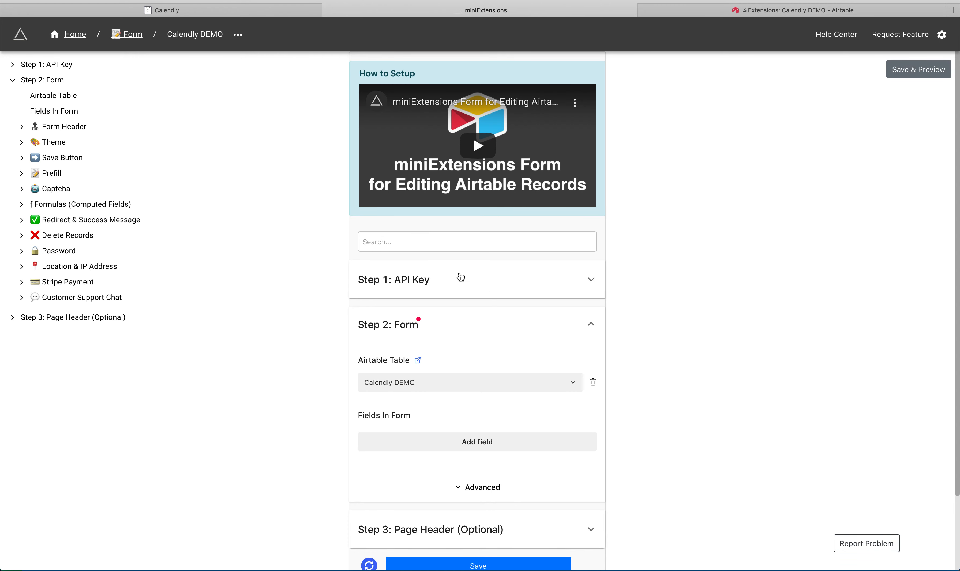
pyautogui.moveTo(408, 388)
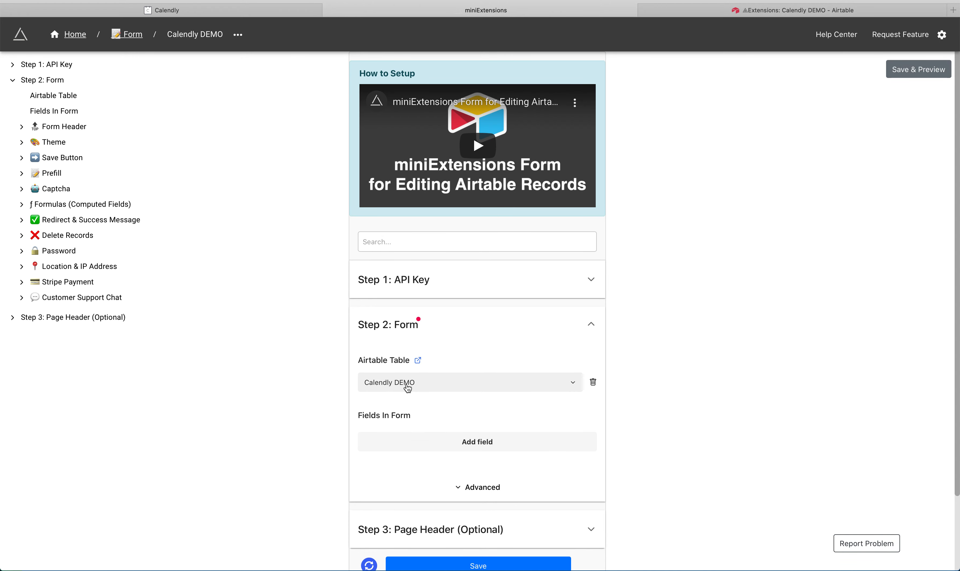
# Add the calendly checkbox field to the form and switch on its Enable Calendly Integration toggle
pyautogui.click(477, 442)
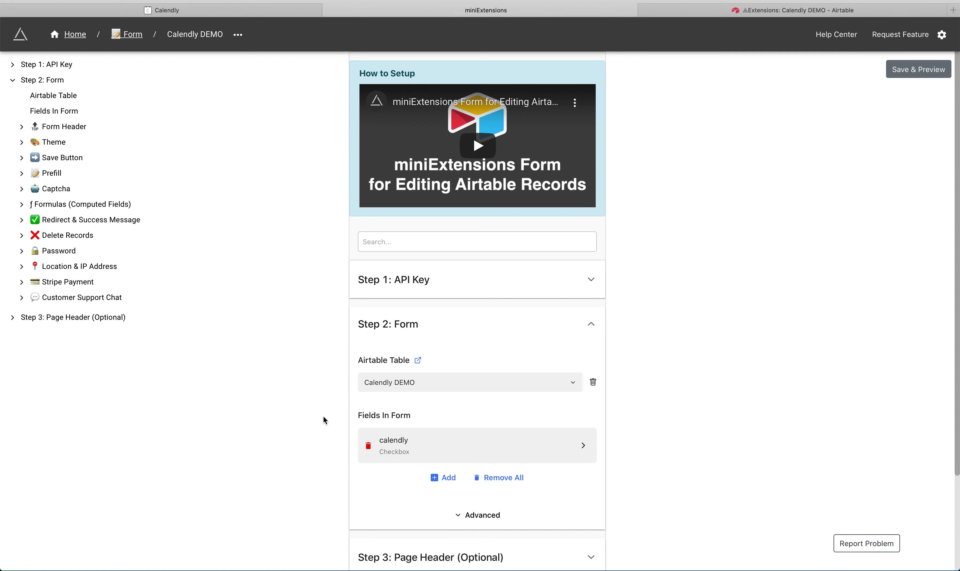
pyautogui.scroll(-3)
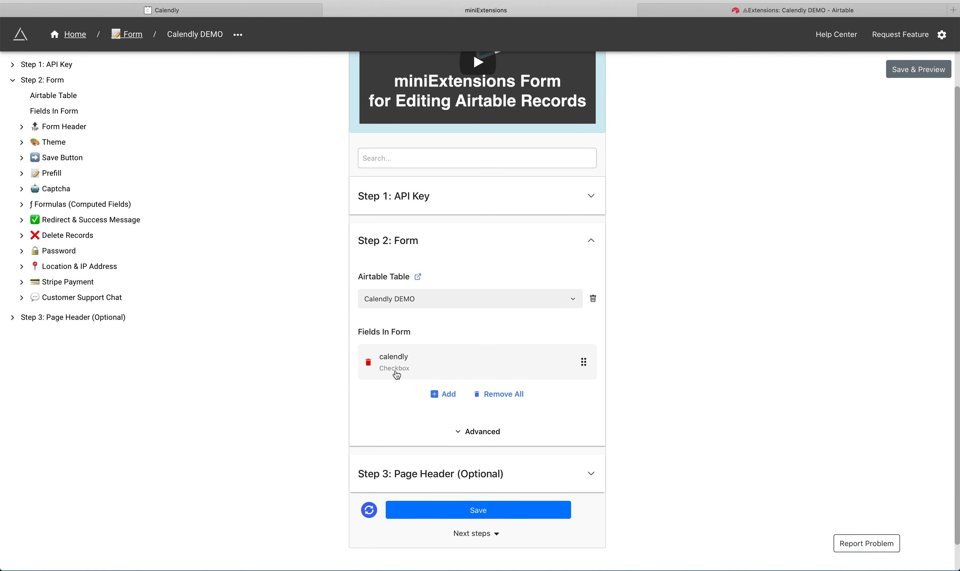
pyautogui.click(394, 361)
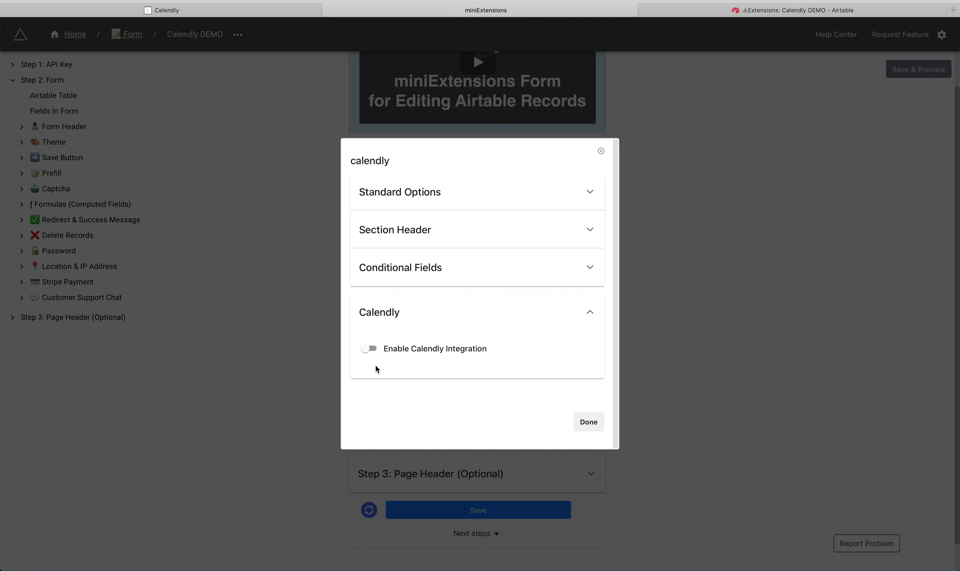
pyautogui.click(369, 349)
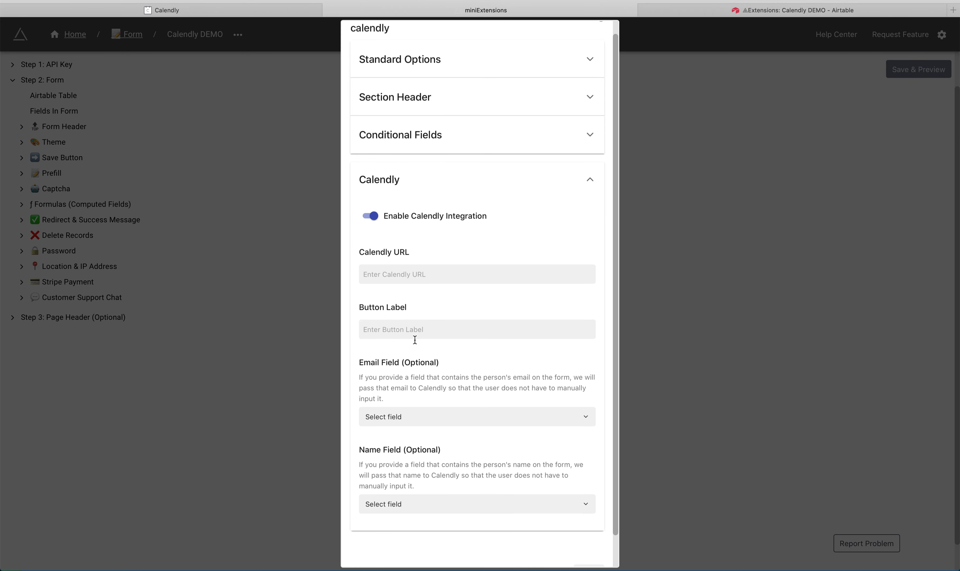
pyautogui.scroll(-3)
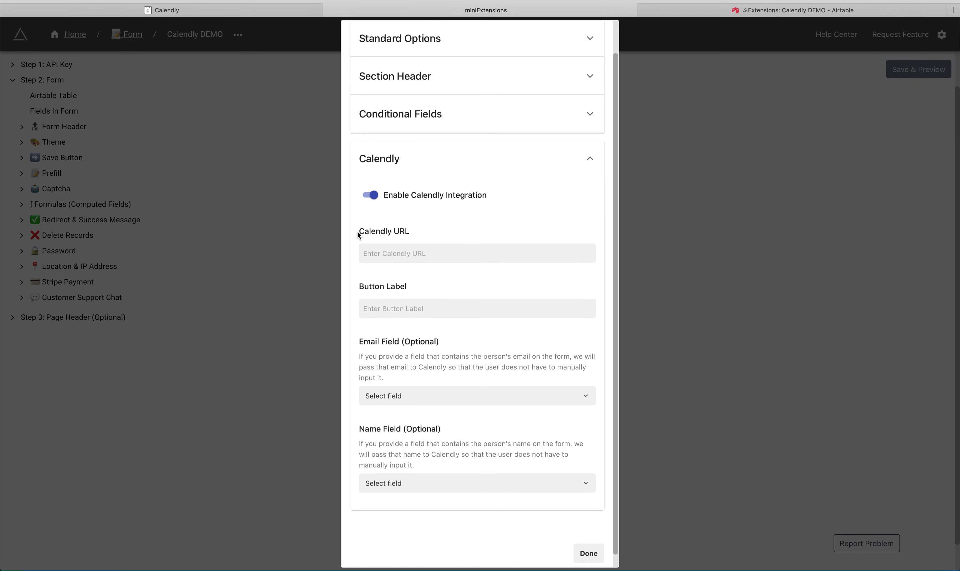
pyautogui.click(165, 10)
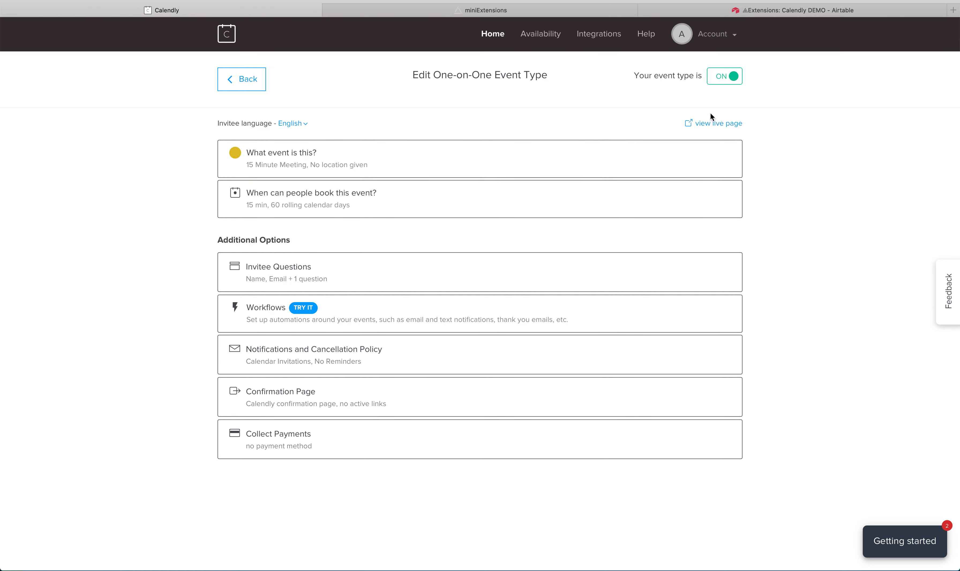
pyautogui.moveTo(719, 123)
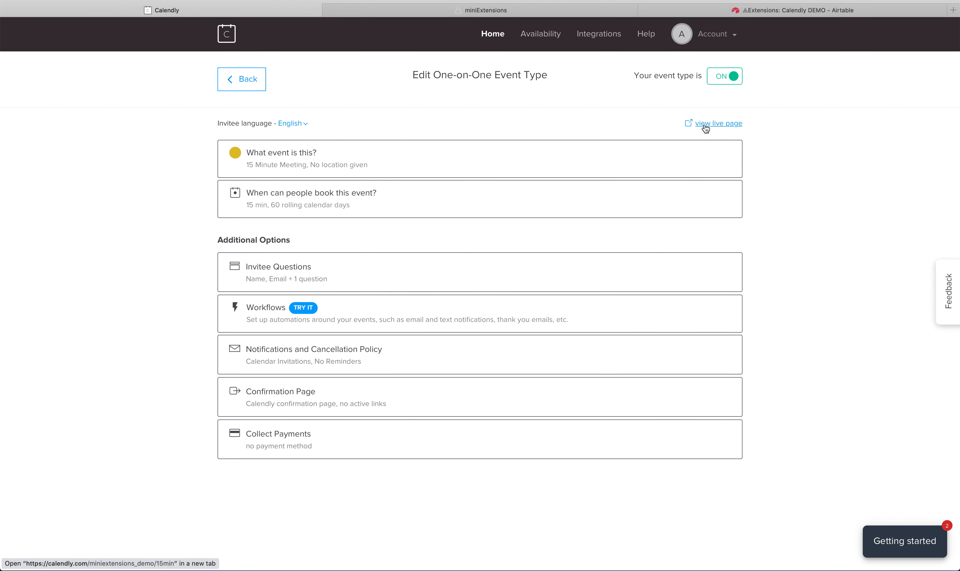
# Copy the 'view live page' link of the 15 Minute Meeting event type in Calendly
pyautogui.rightClick(718, 123)
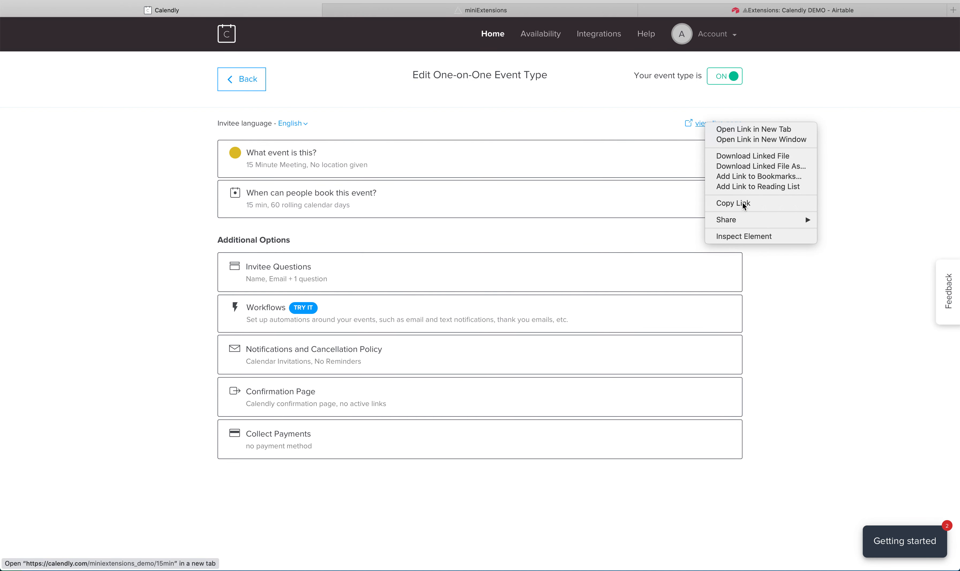
pyautogui.click(484, 10)
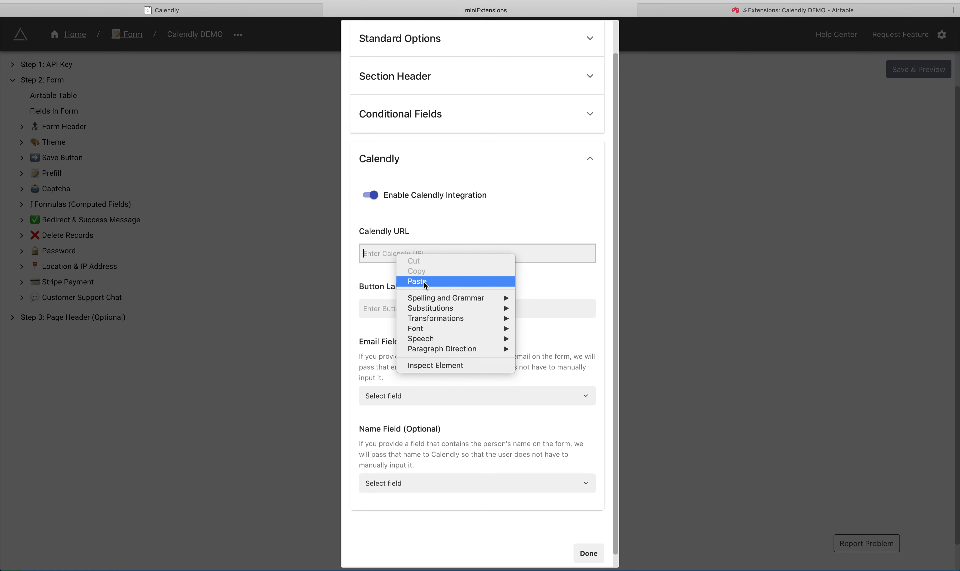
# Paste the 15min booking link as the calendly field's Calendly URL, save the form and load the live form
pyautogui.click(417, 282)
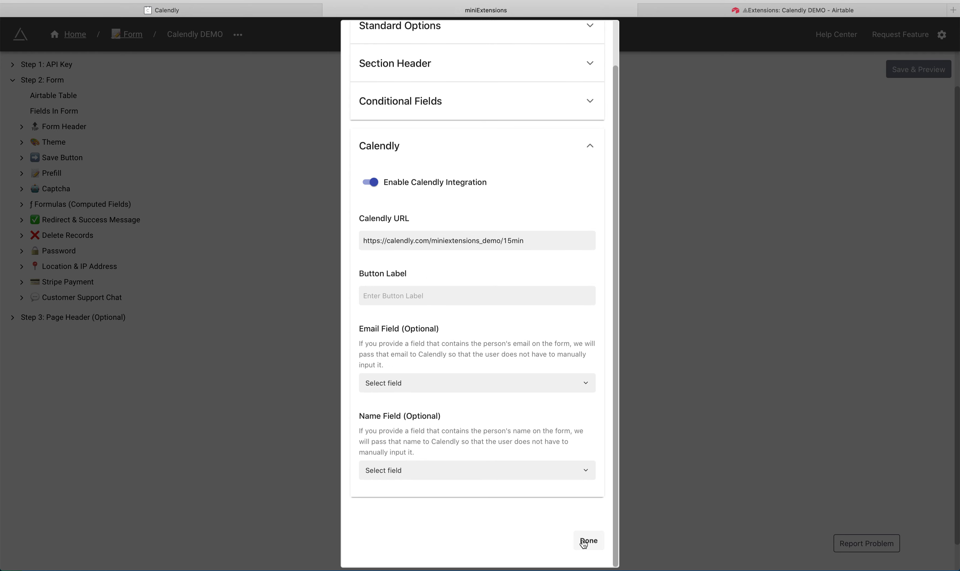
pyautogui.click(588, 541)
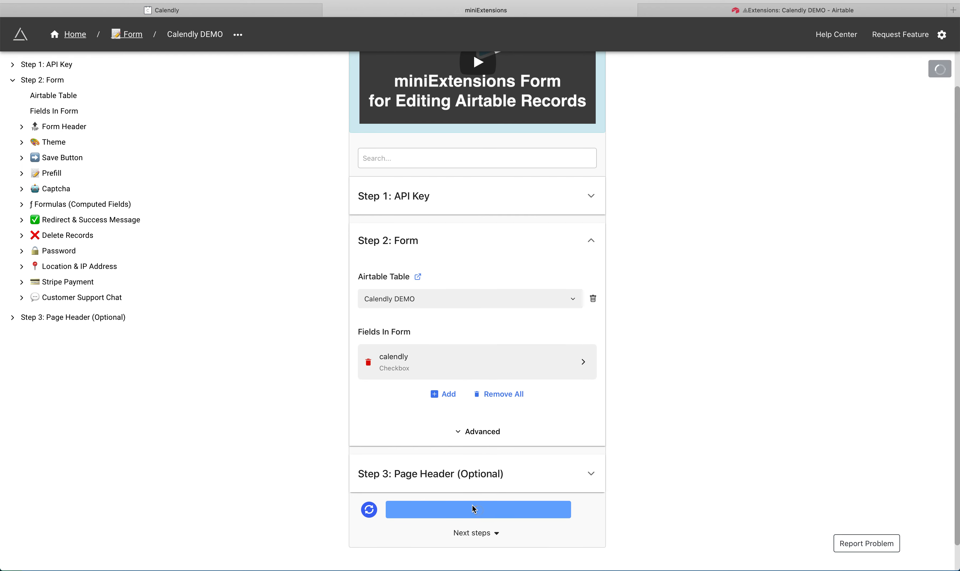
pyautogui.click(478, 509)
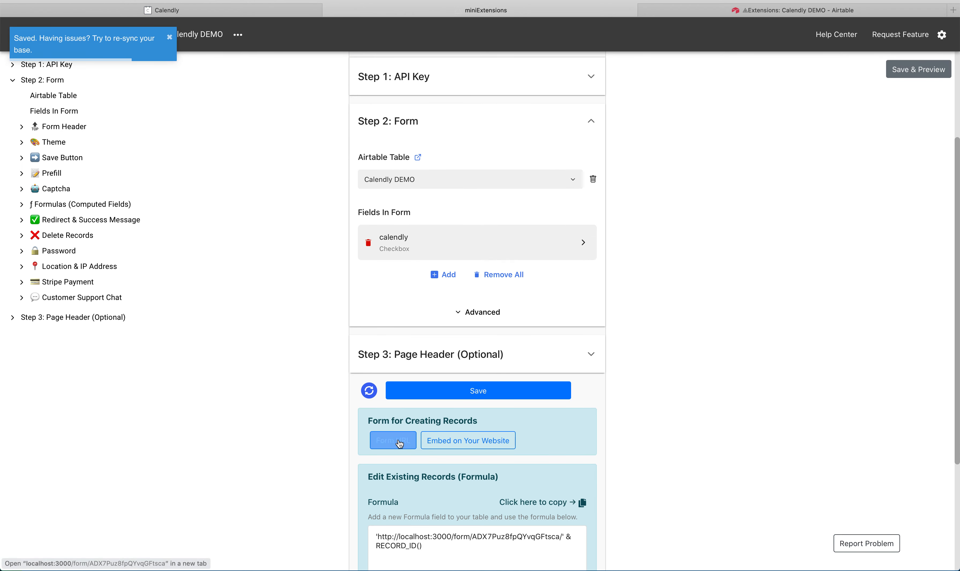
pyautogui.click(392, 440)
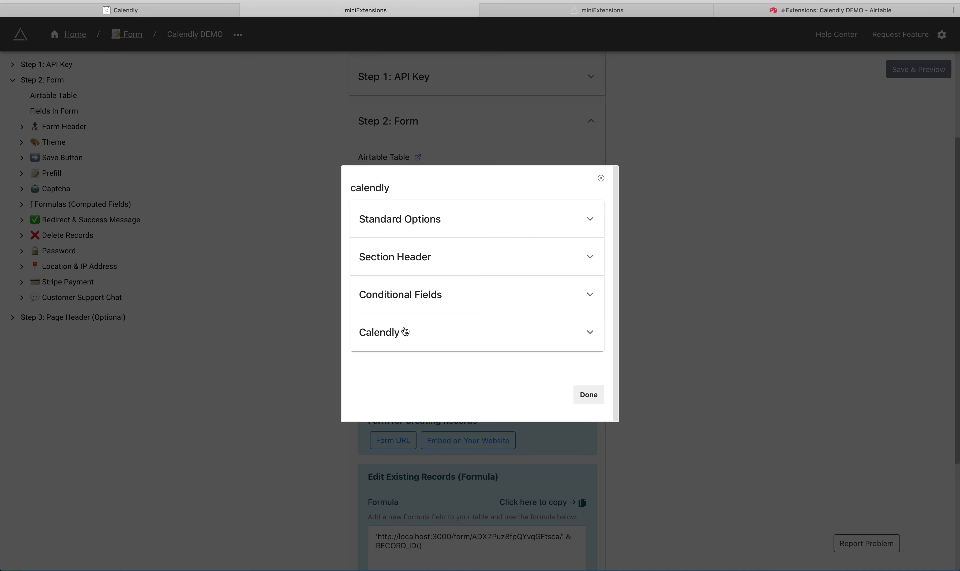
pyautogui.click(384, 331)
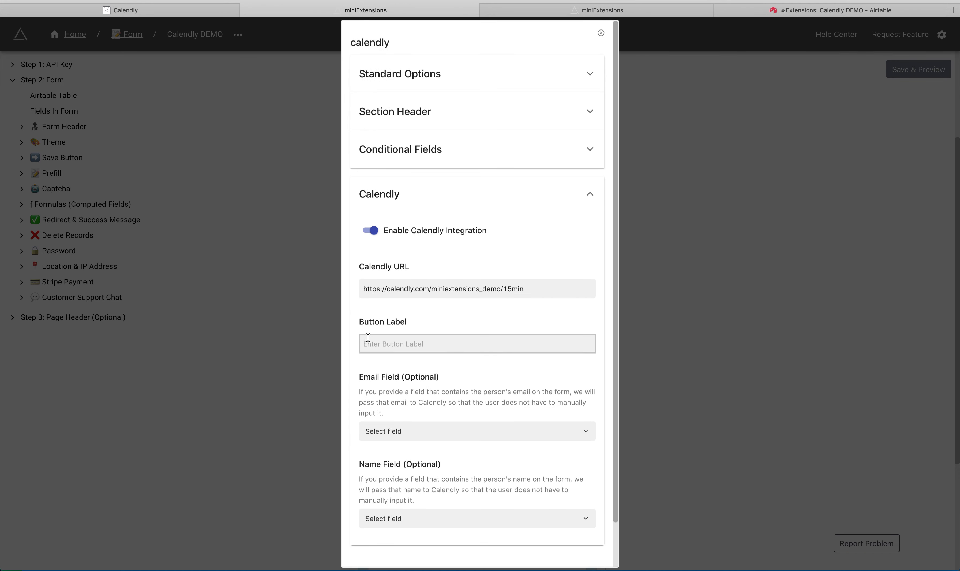
pyautogui.click(601, 33)
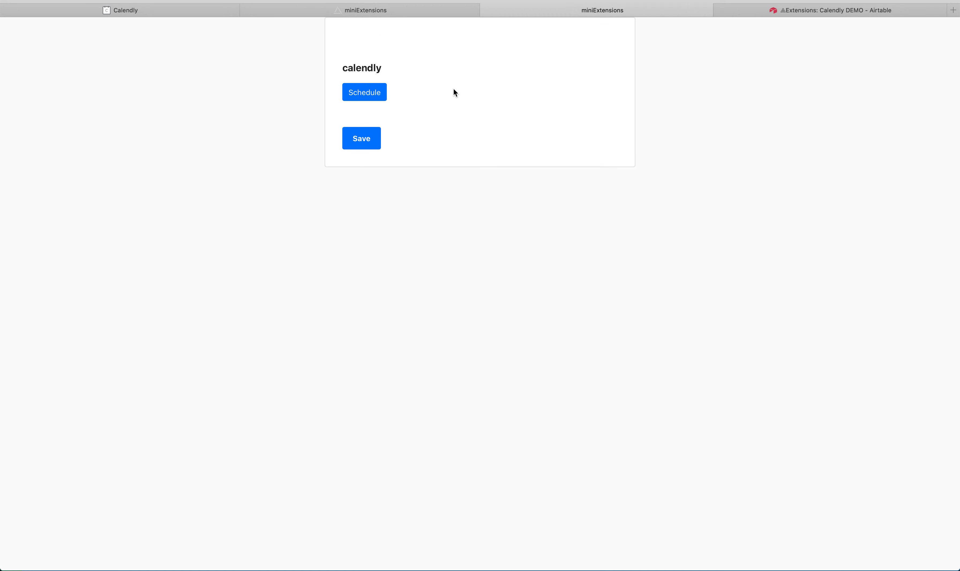
pyautogui.click(364, 92)
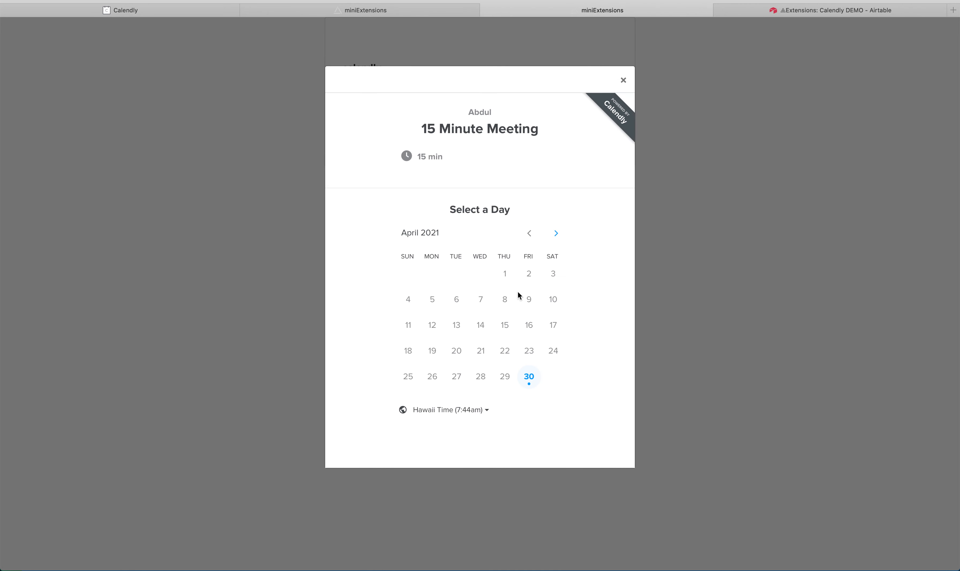
pyautogui.click(529, 377)
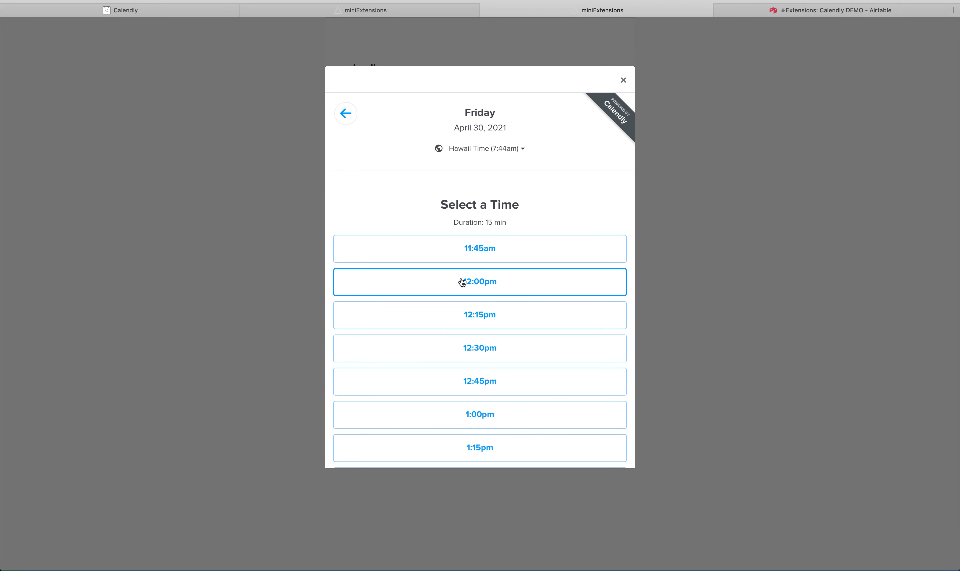
pyautogui.click(480, 282)
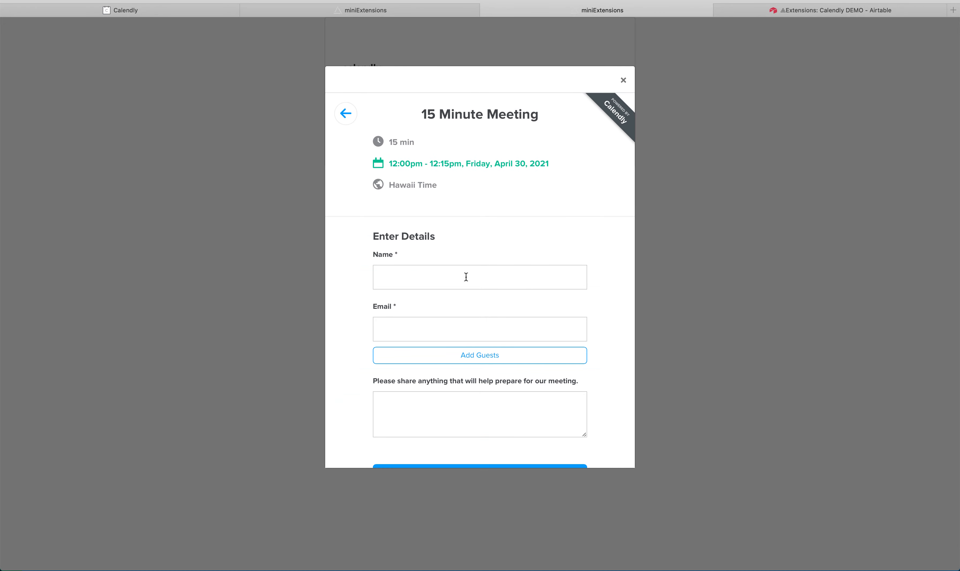
pyautogui.write('Abdu')
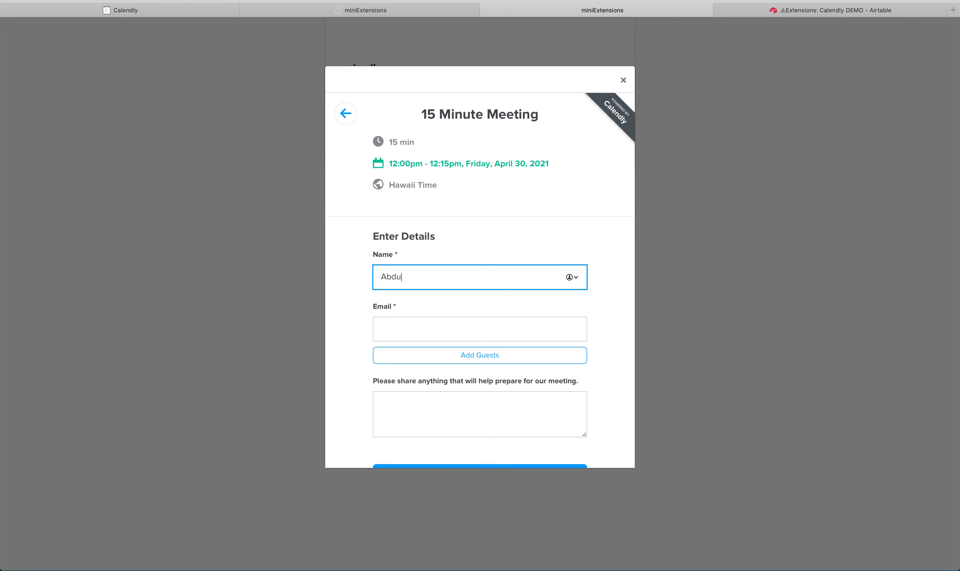
pyautogui.write('test@test.com')
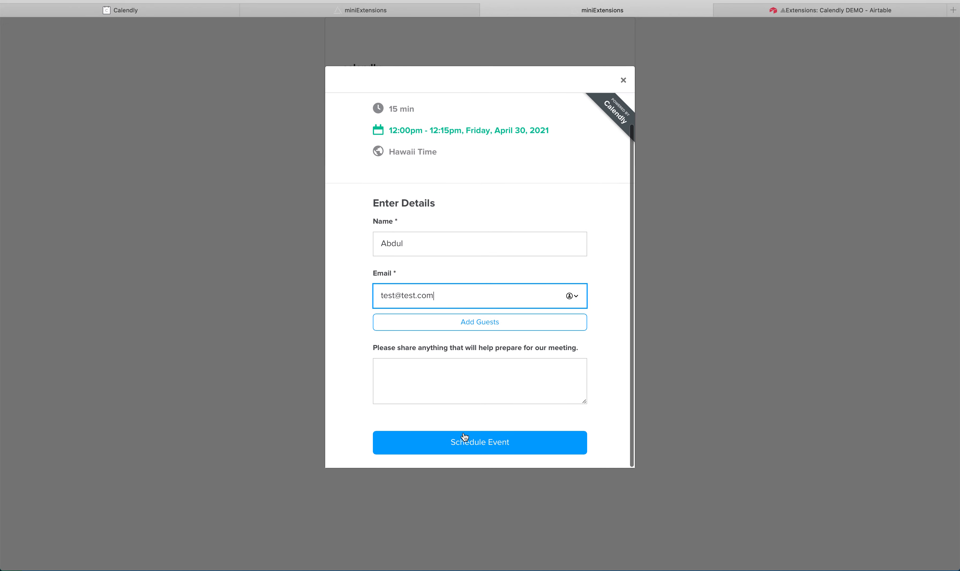
pyautogui.click(480, 442)
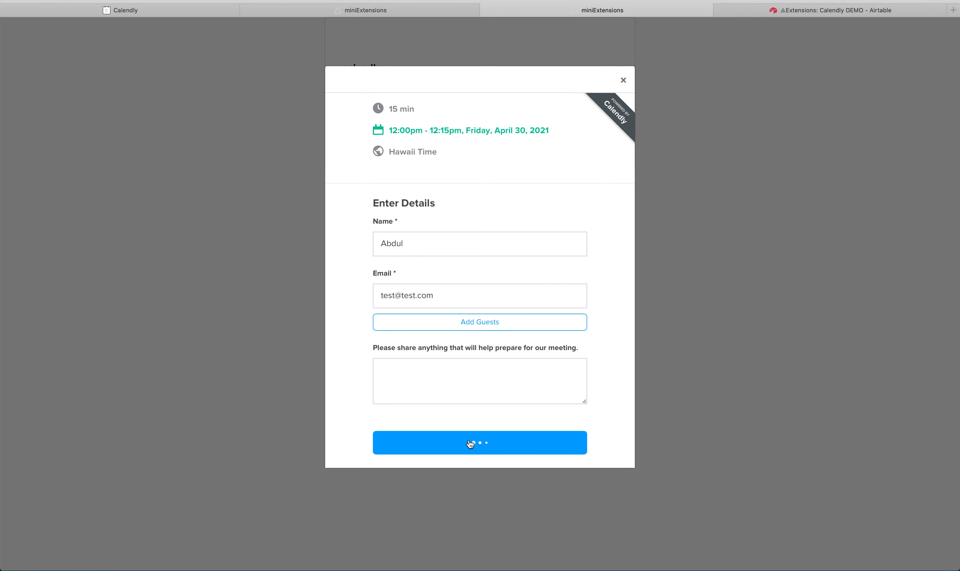
pyautogui.click(480, 443)
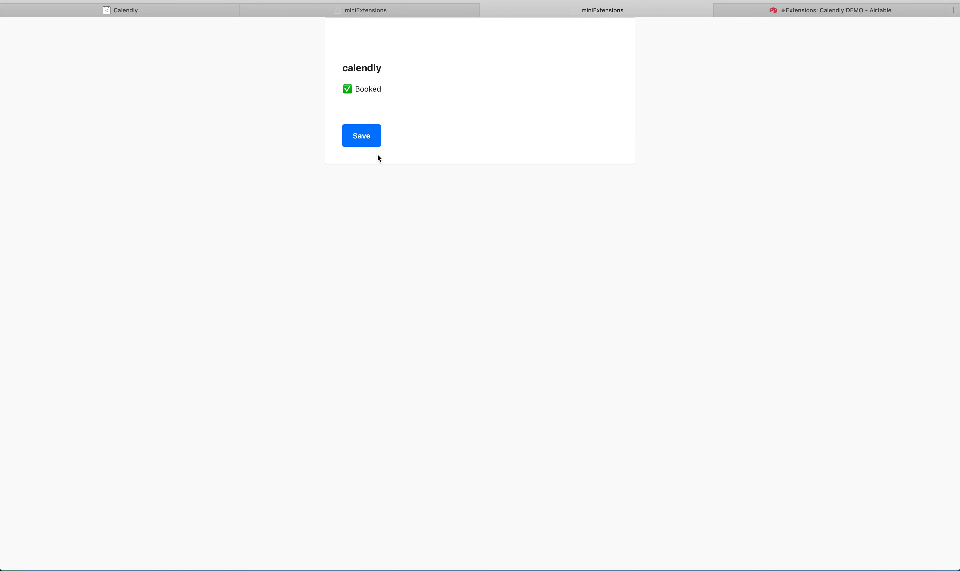
pyautogui.moveTo(180, 44)
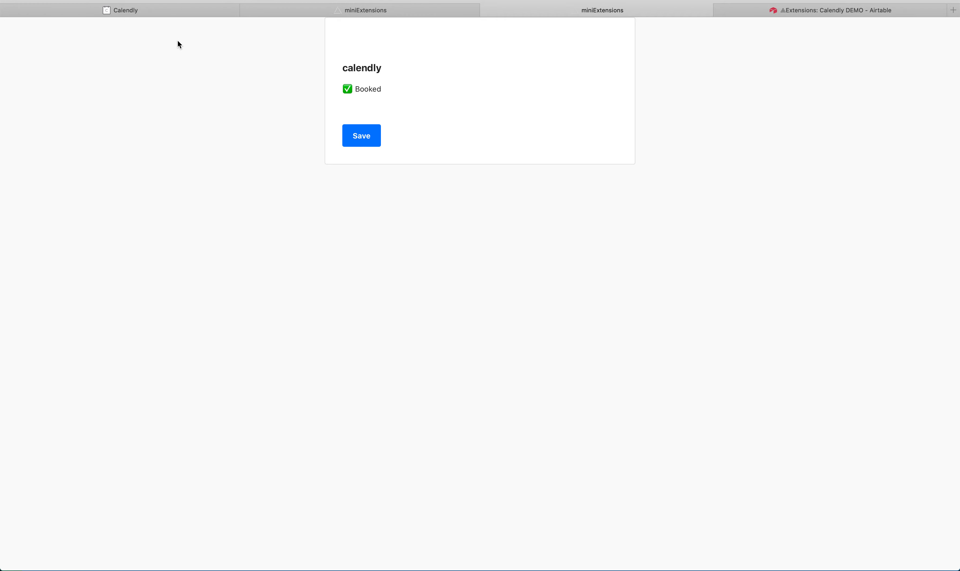
pyautogui.moveTo(338, 89)
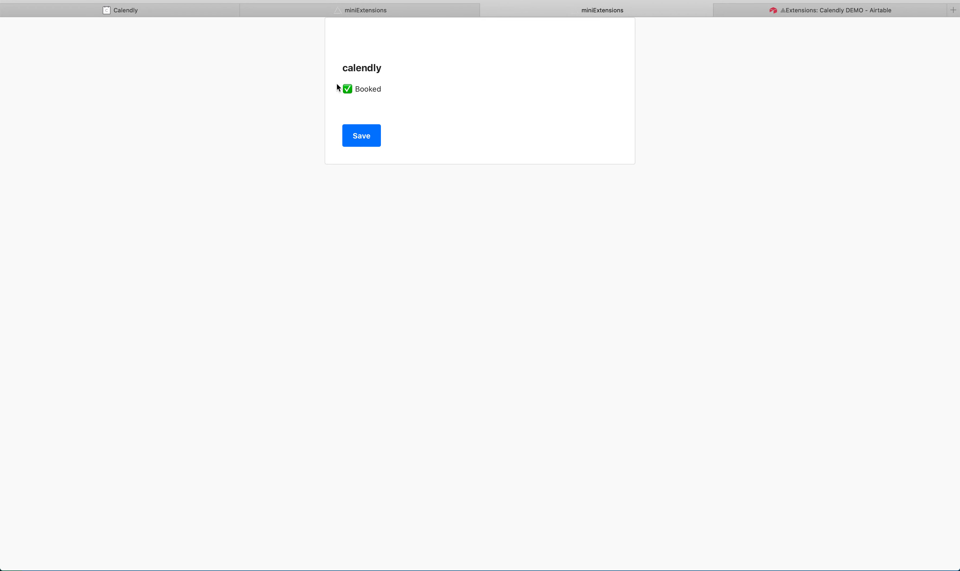
pyautogui.click(360, 135)
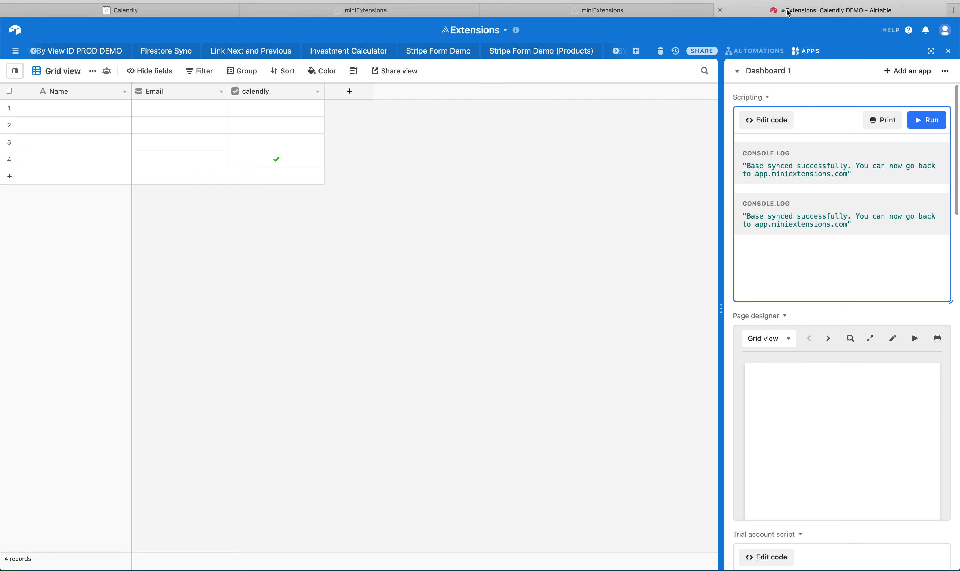
pyautogui.moveTo(275, 166)
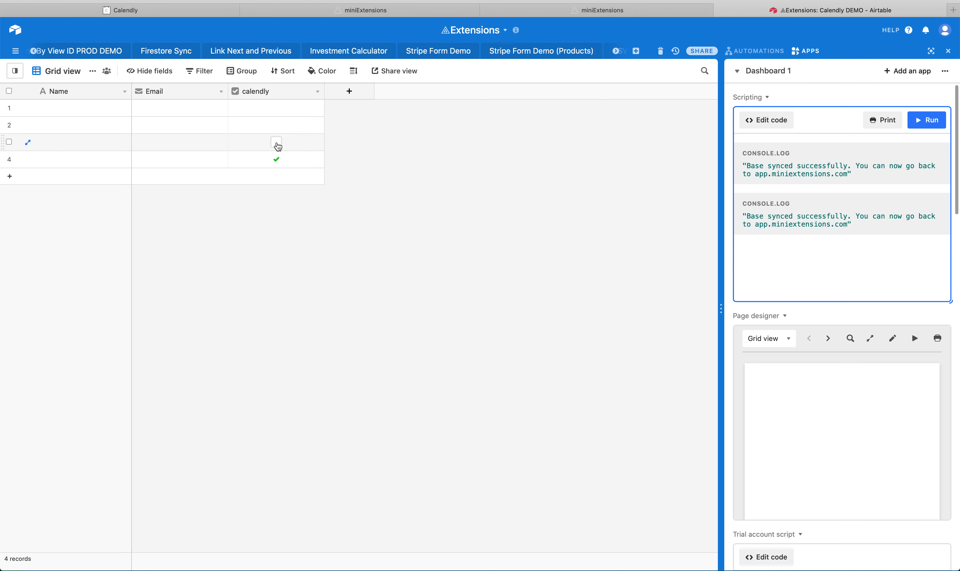
pyautogui.moveTo(387, 140)
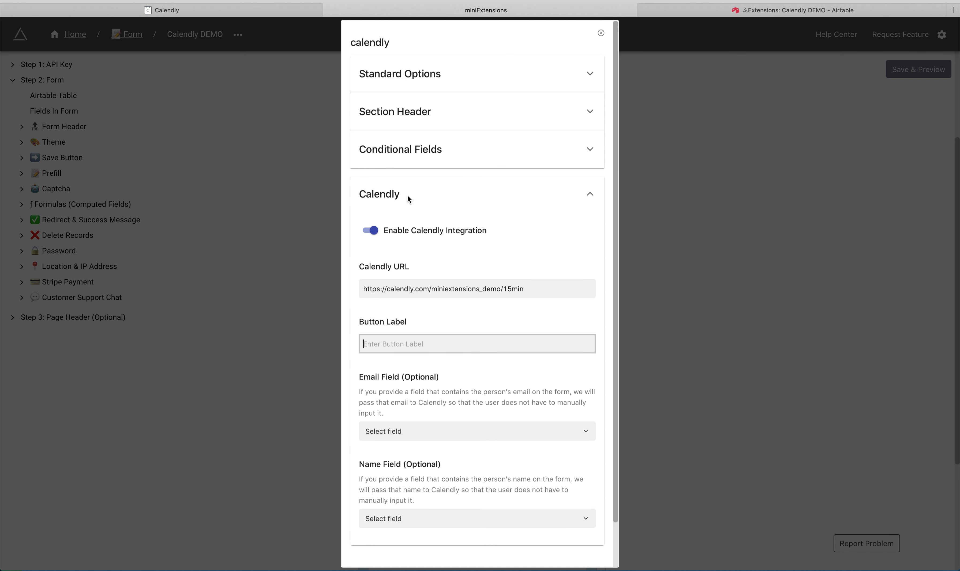
# Add Name and Email fields to the form, map them as the calendly field's Name and Email Field, and save
pyautogui.click(601, 33)
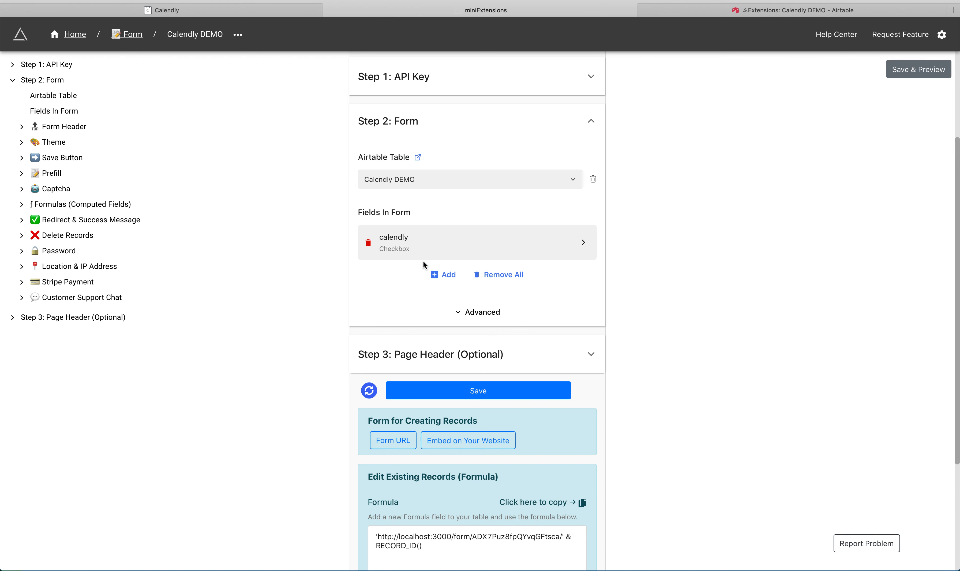
pyautogui.moveTo(398, 250)
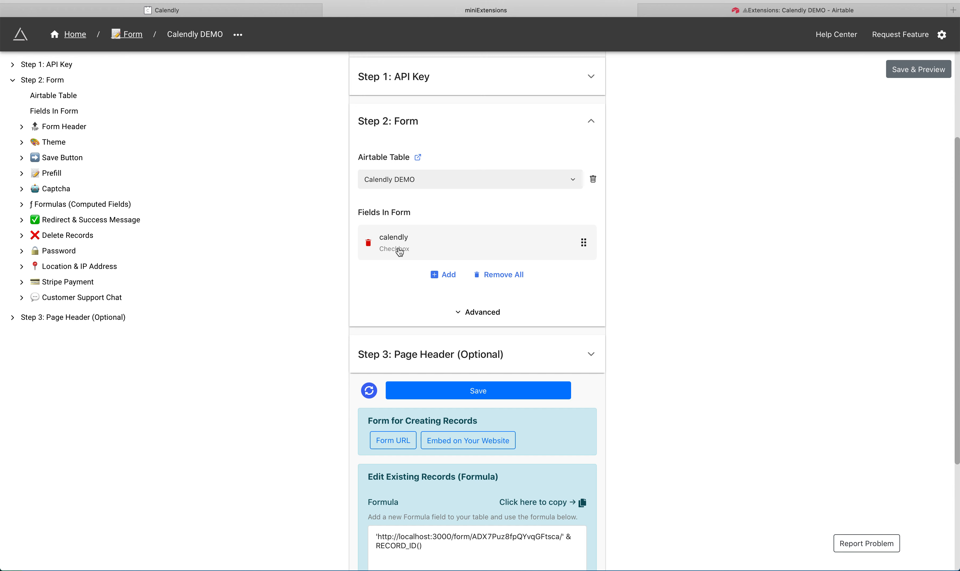
pyautogui.moveTo(434, 272)
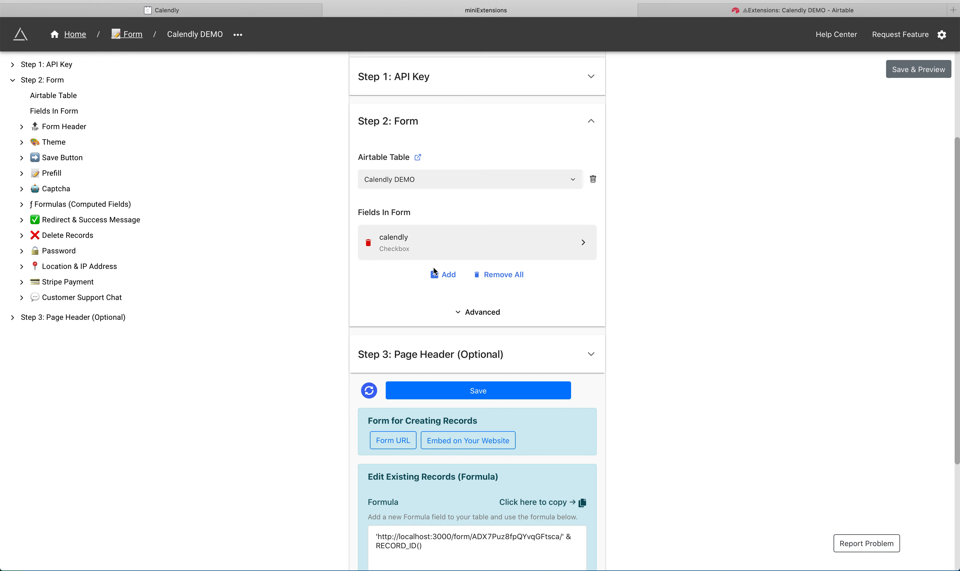
pyautogui.moveTo(443, 277)
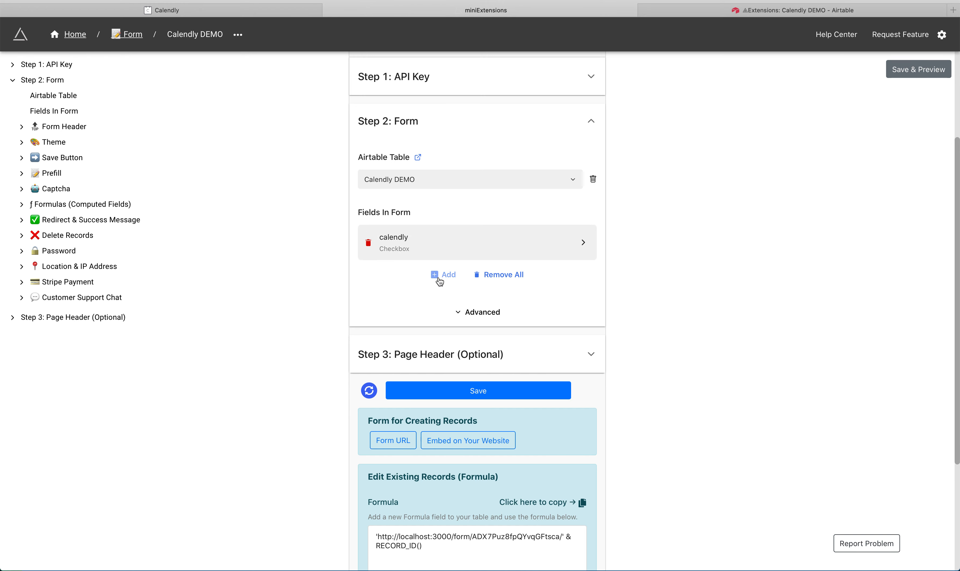
pyautogui.click(444, 275)
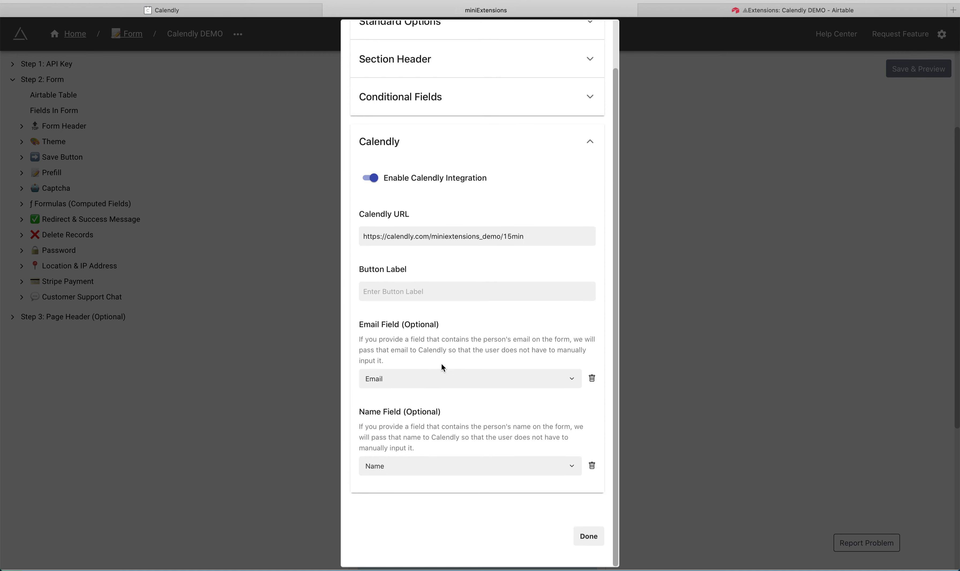
pyautogui.click(587, 536)
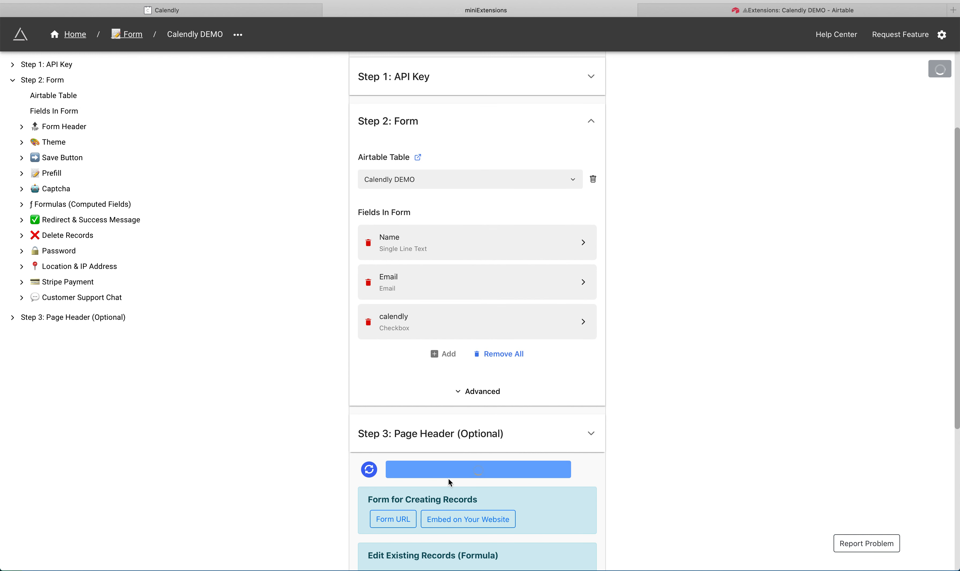
pyautogui.click(393, 520)
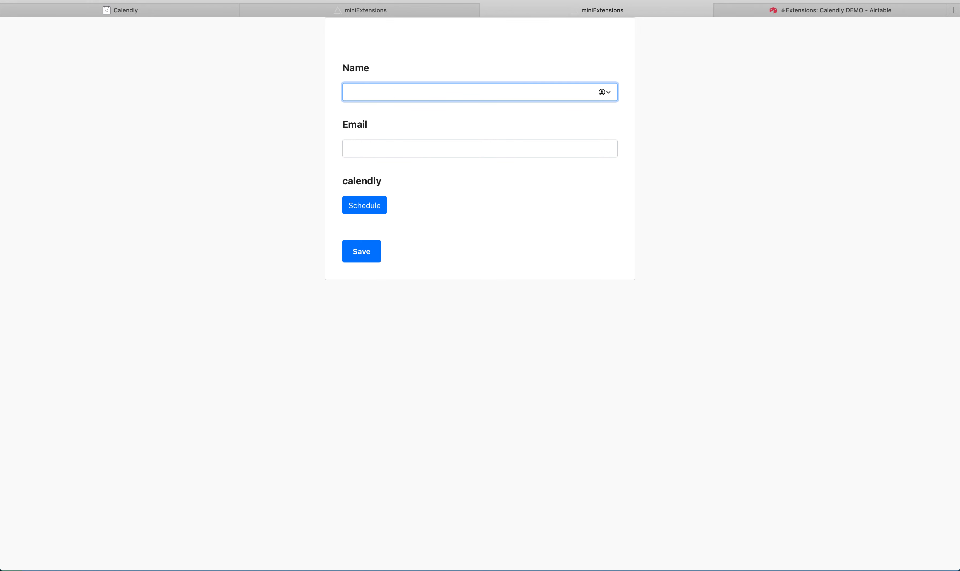
pyautogui.write('test@test.com')
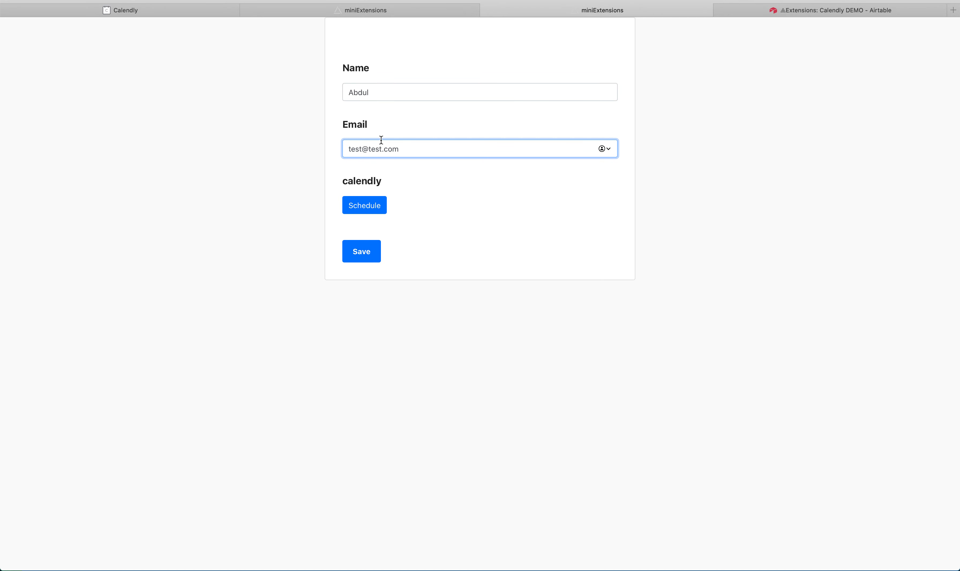
pyautogui.click(364, 205)
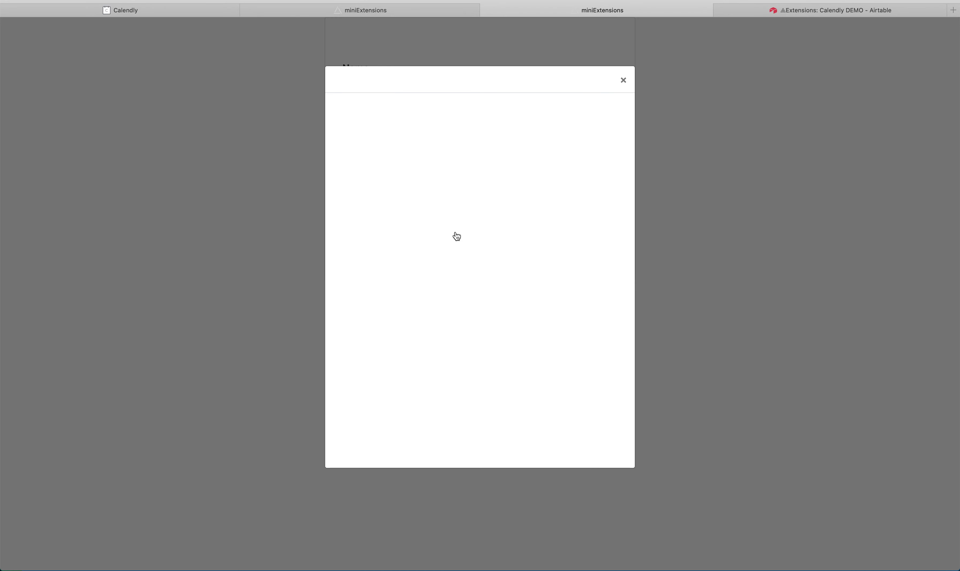